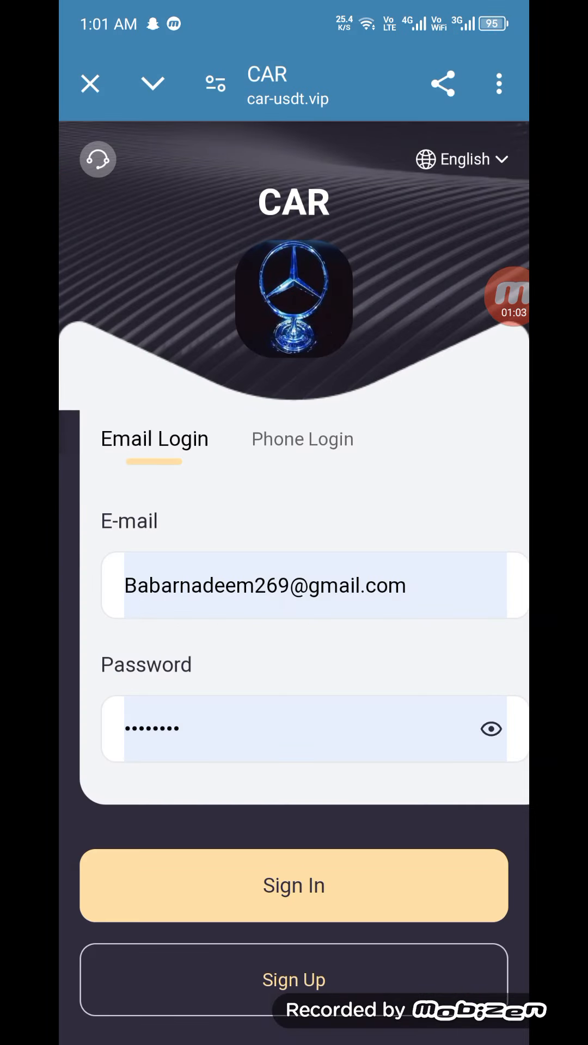
Step: Log in with the entered email and password, then dismiss the announcement with 'I know'
click(293, 886)
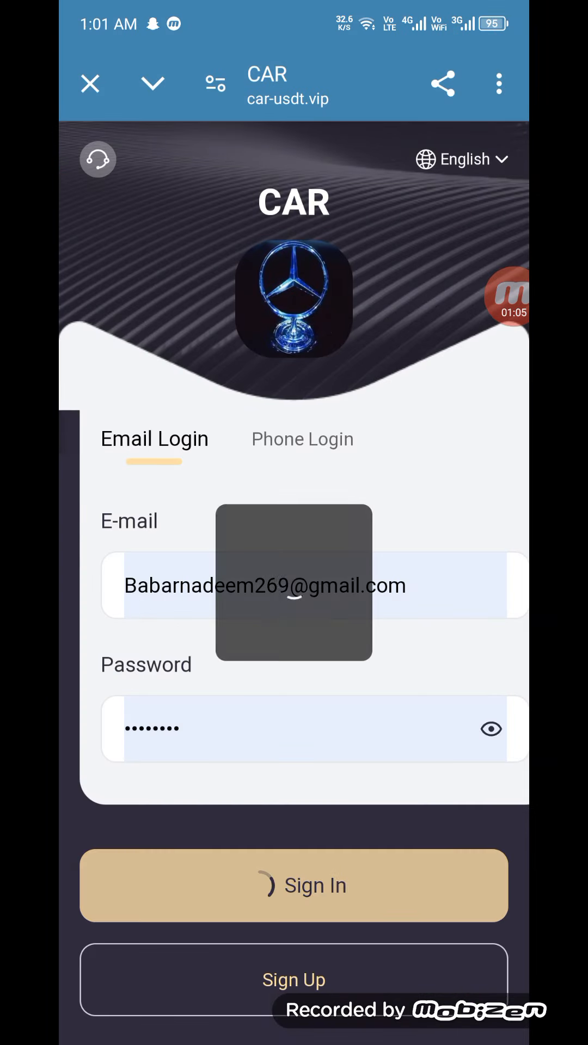
click(290, 886)
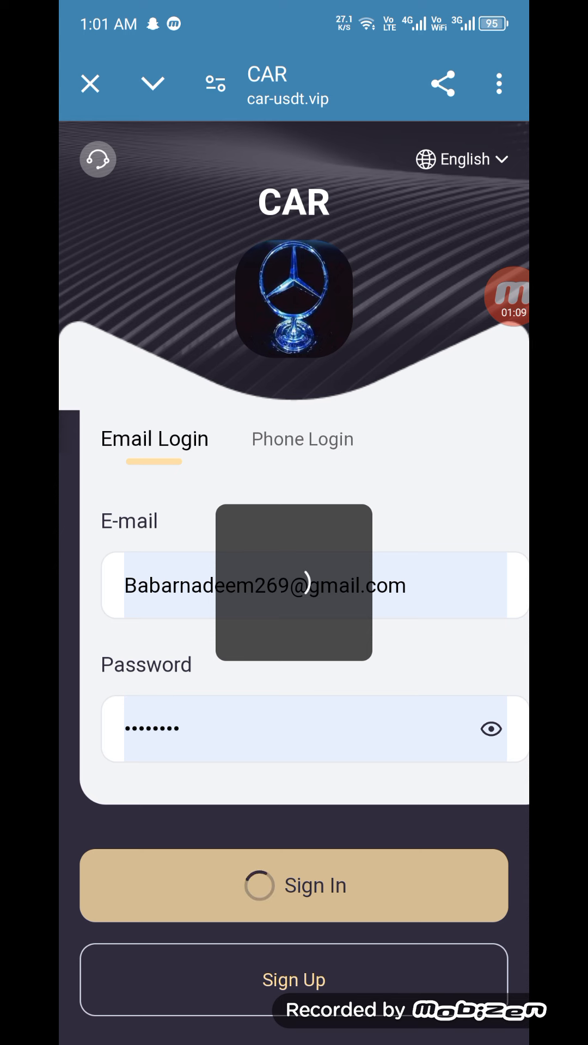
click(294, 886)
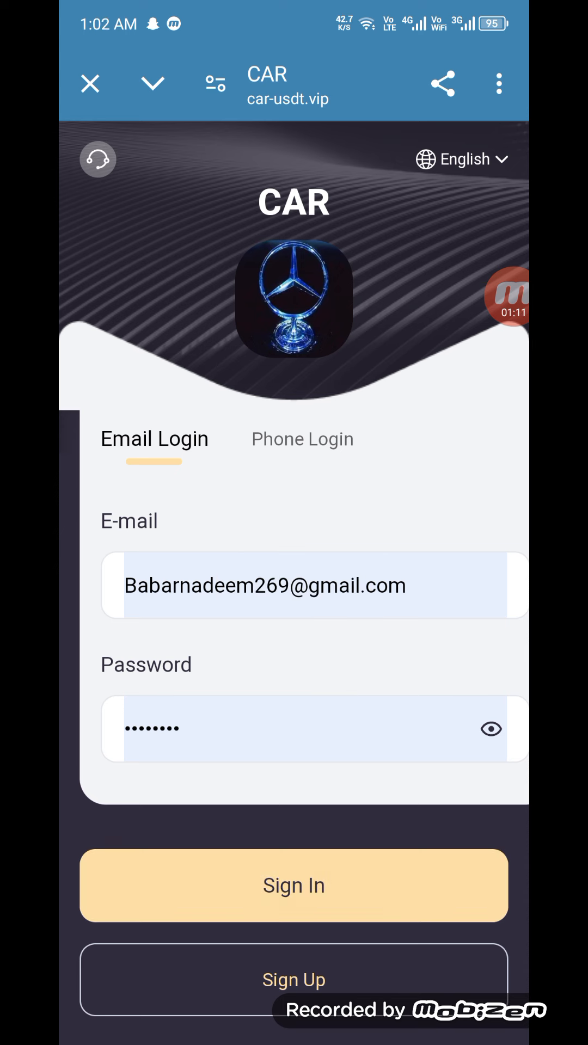
click(294, 886)
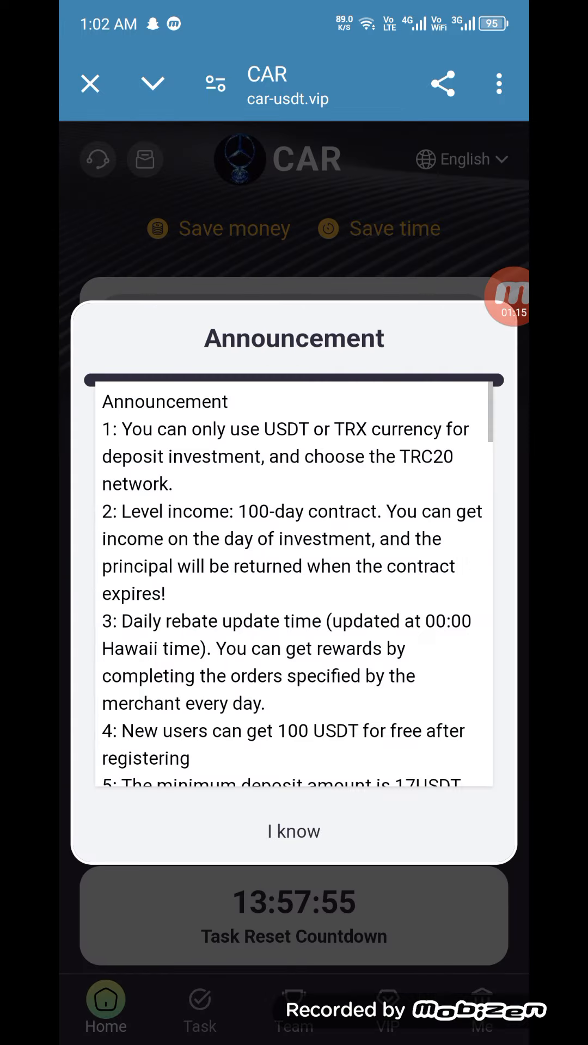
scroll(down, 3)
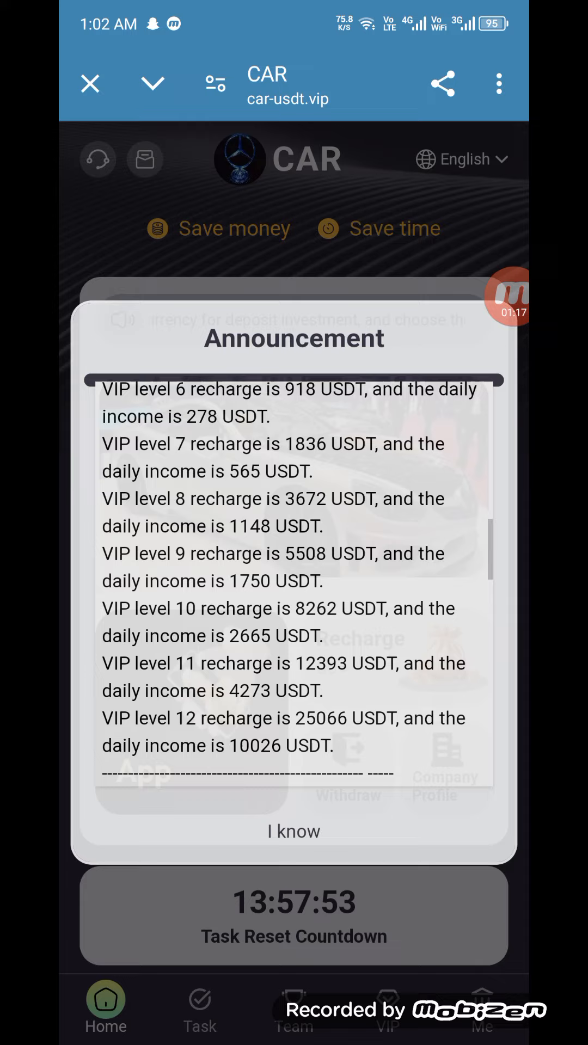
click(293, 831)
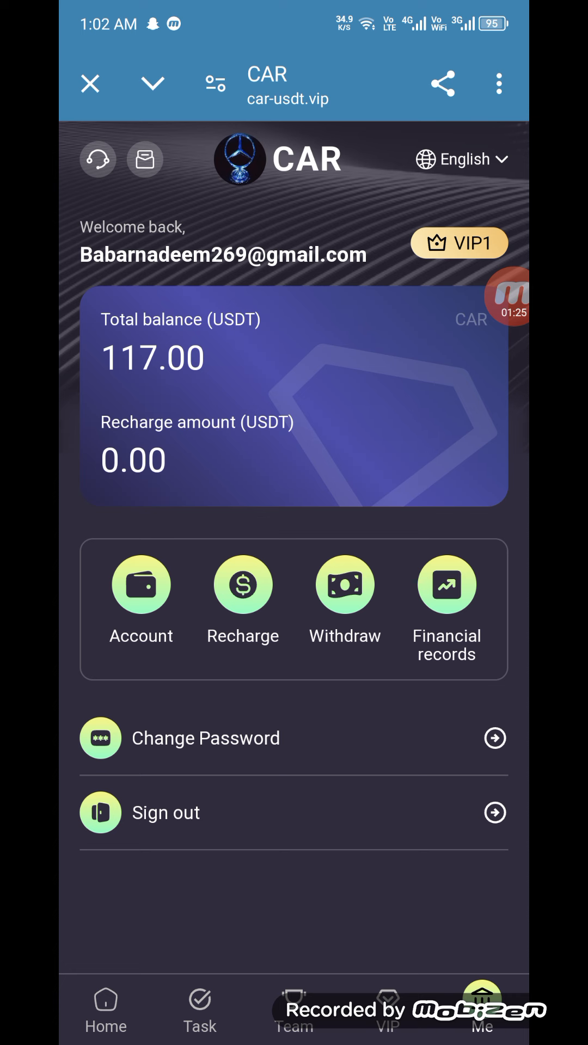
click(141, 585)
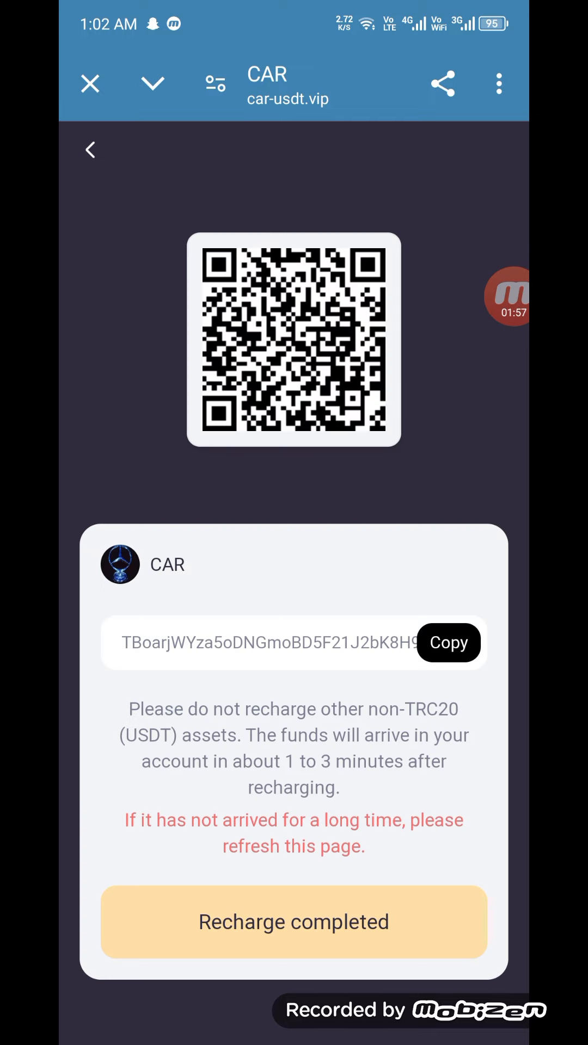
click(448, 643)
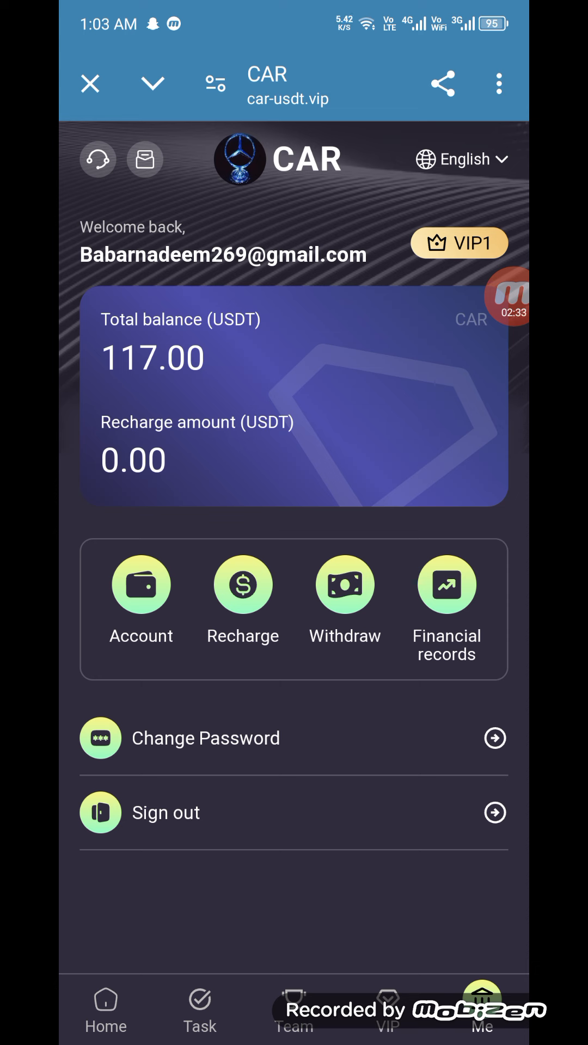
Step: Review the team page's invitation code, zero members and three commission levels, then return Home
click(293, 1006)
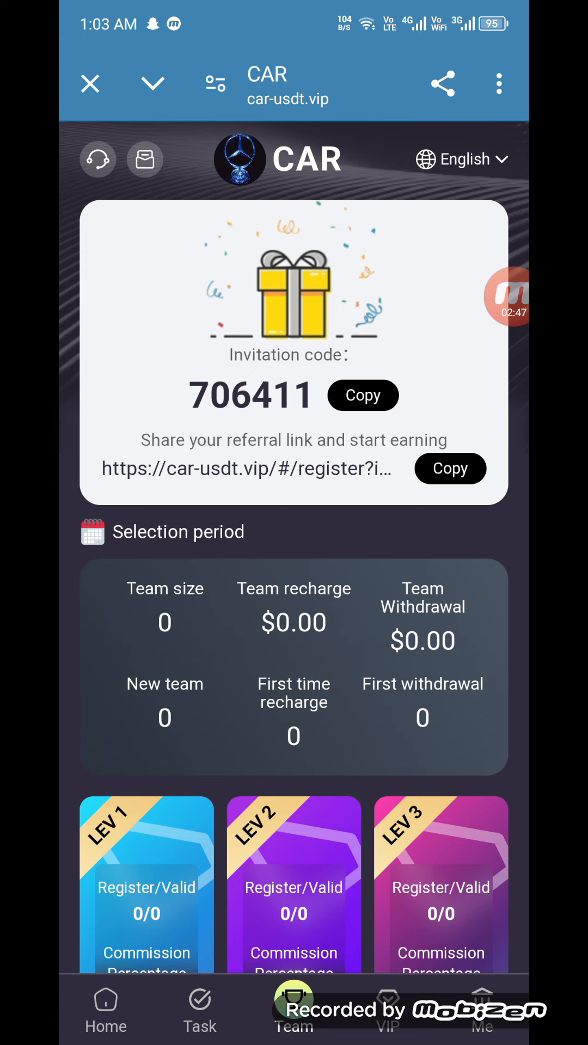
scroll(down, 3)
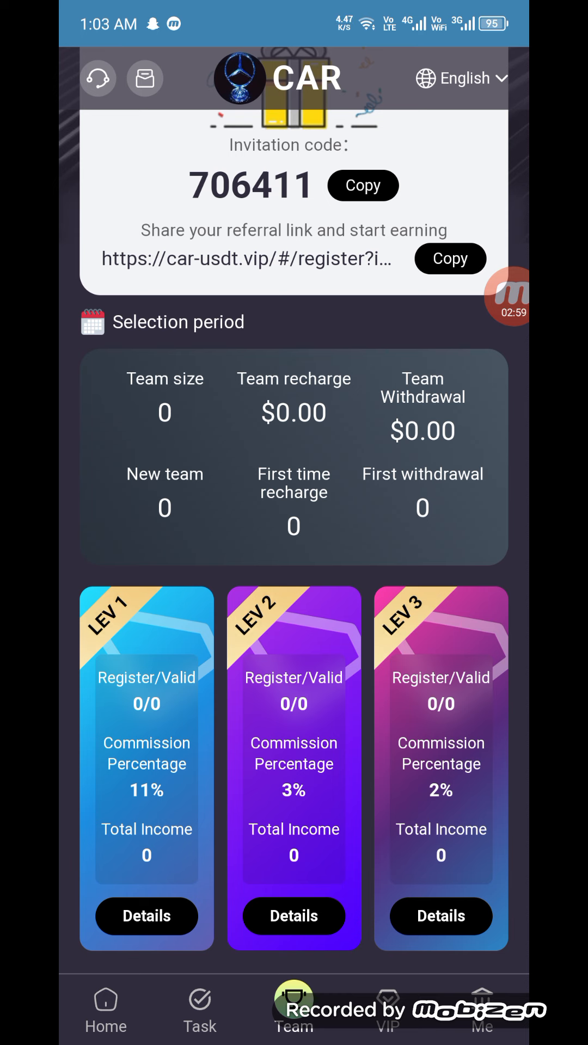
click(105, 1001)
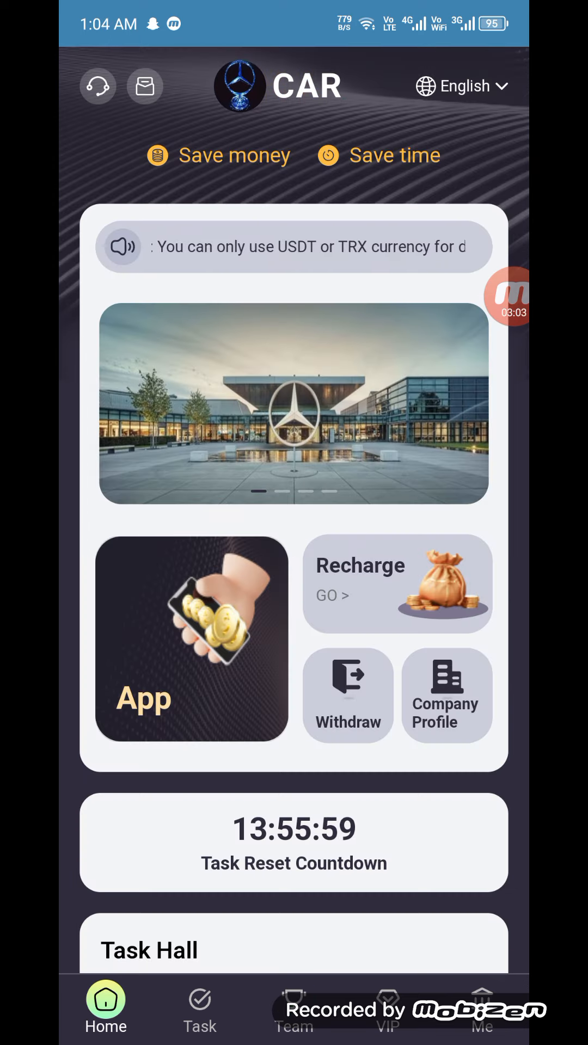
Step: Complete the Earn $5 a day task, check Completed, and see the balance at 122.00 USDT
scroll(down, 3)
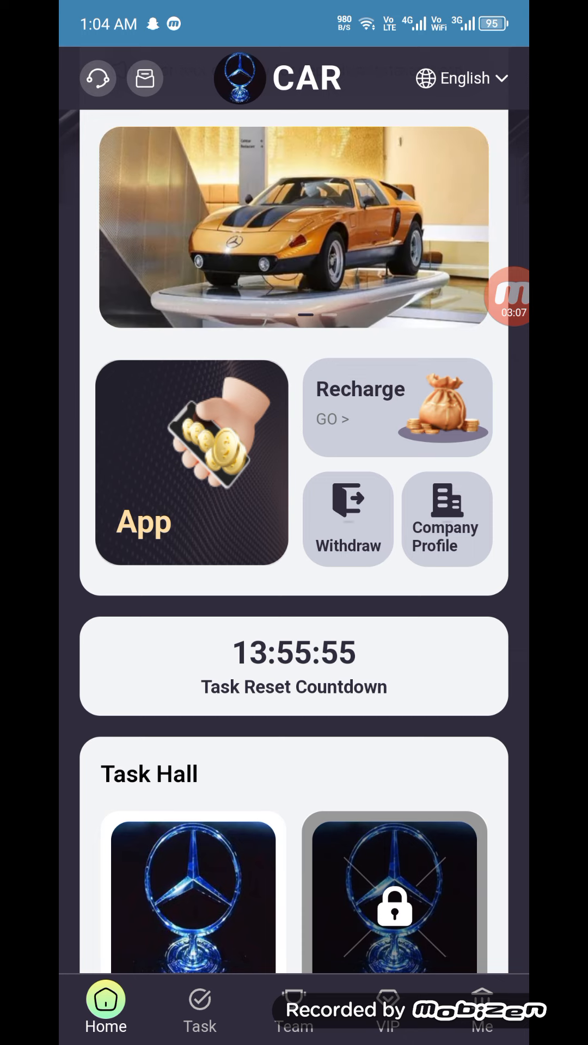
click(199, 1002)
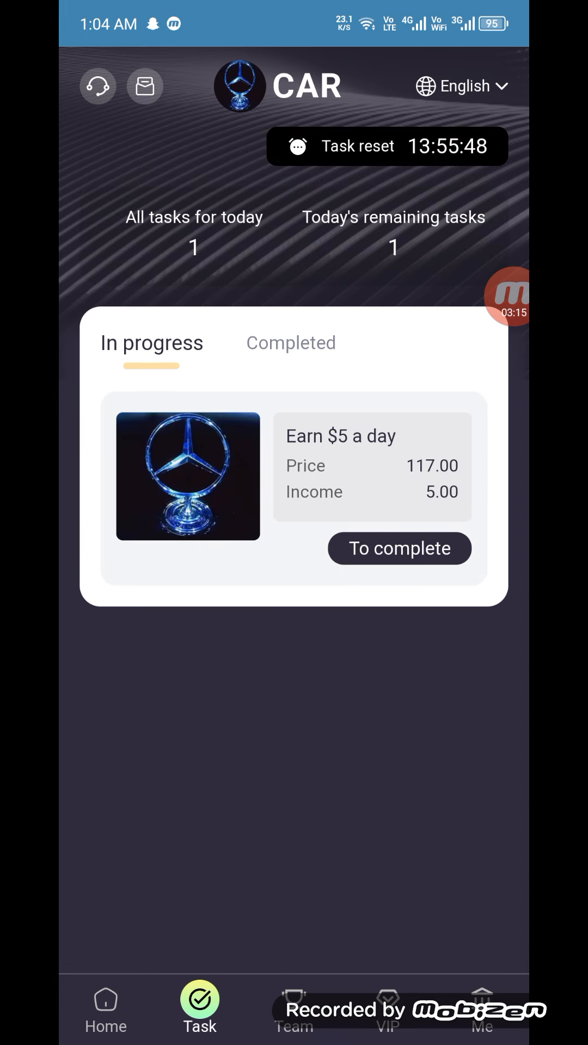
click(399, 548)
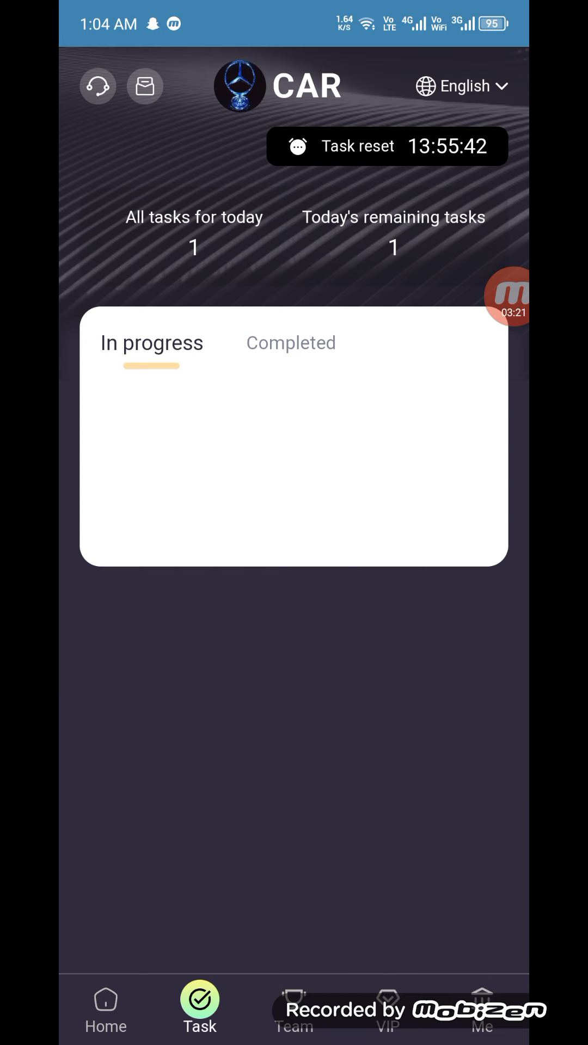
click(291, 342)
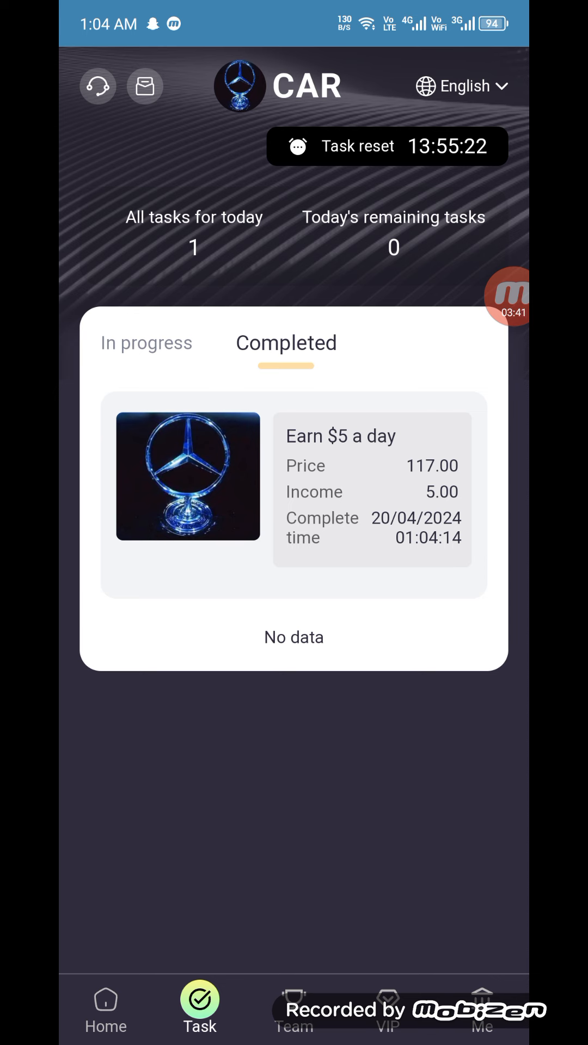
click(482, 998)
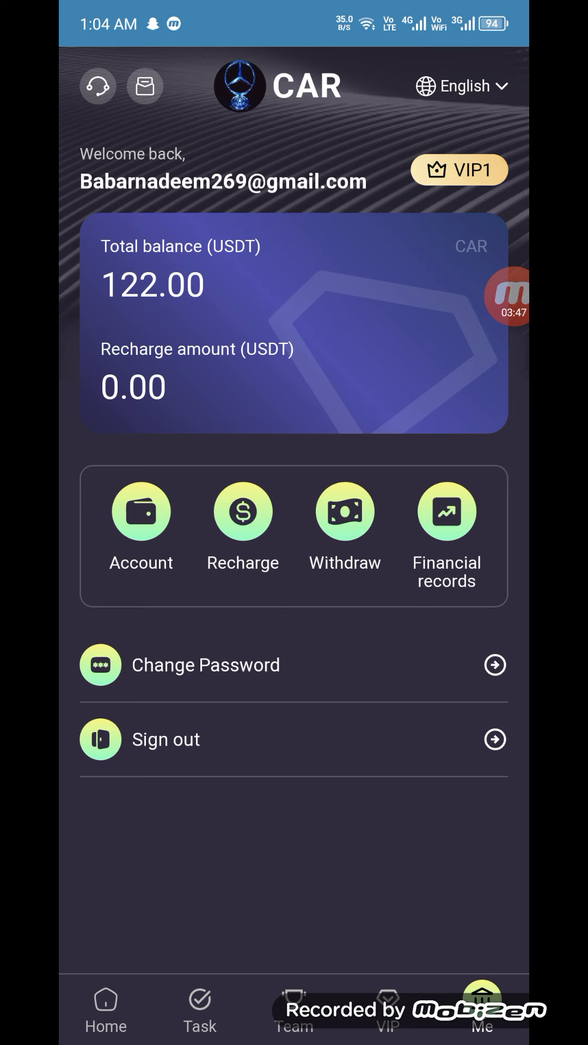
click(106, 1003)
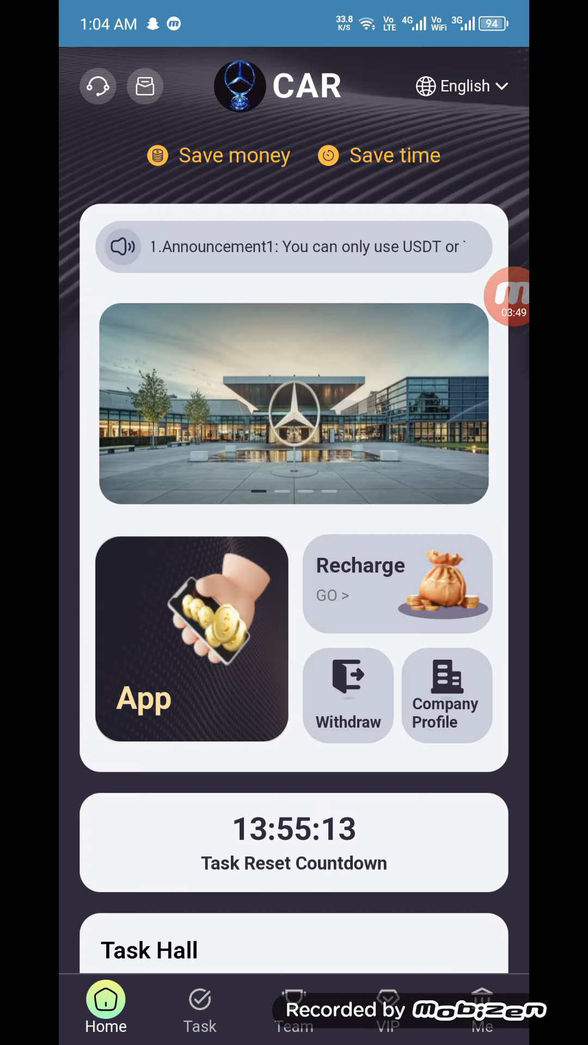
scroll(down, 3)
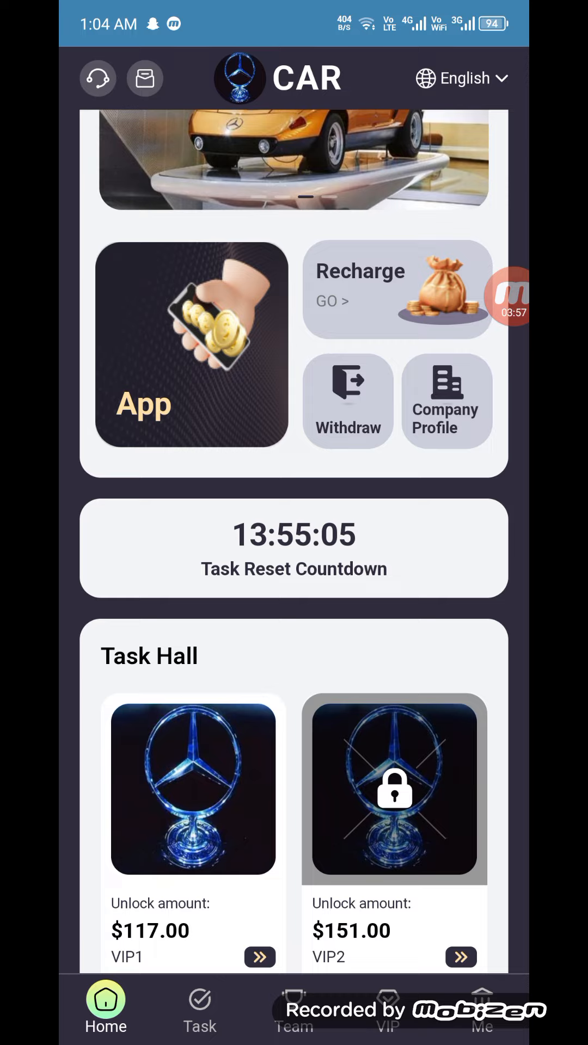
click(444, 405)
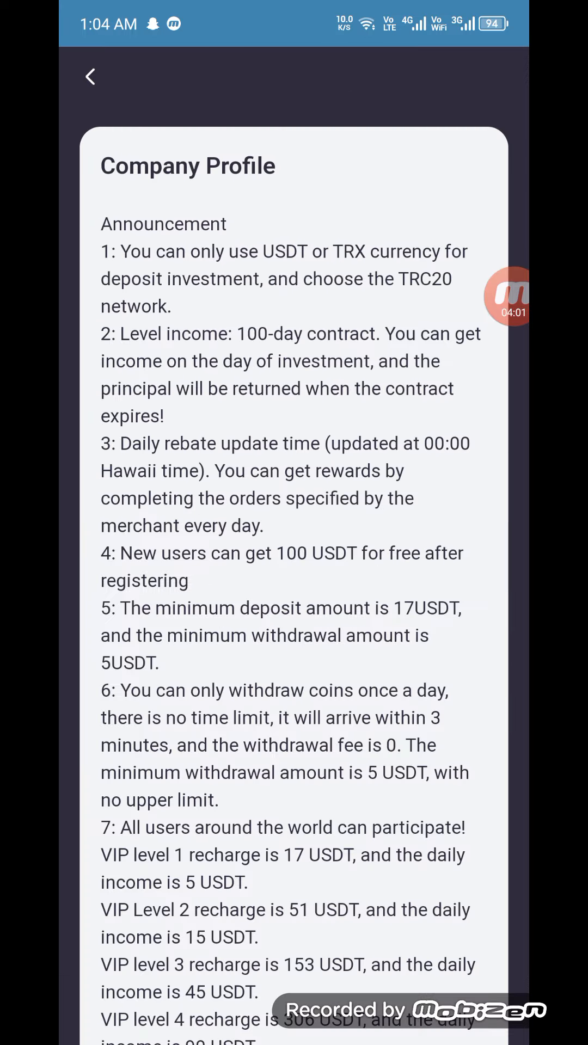
scroll(down, 3)
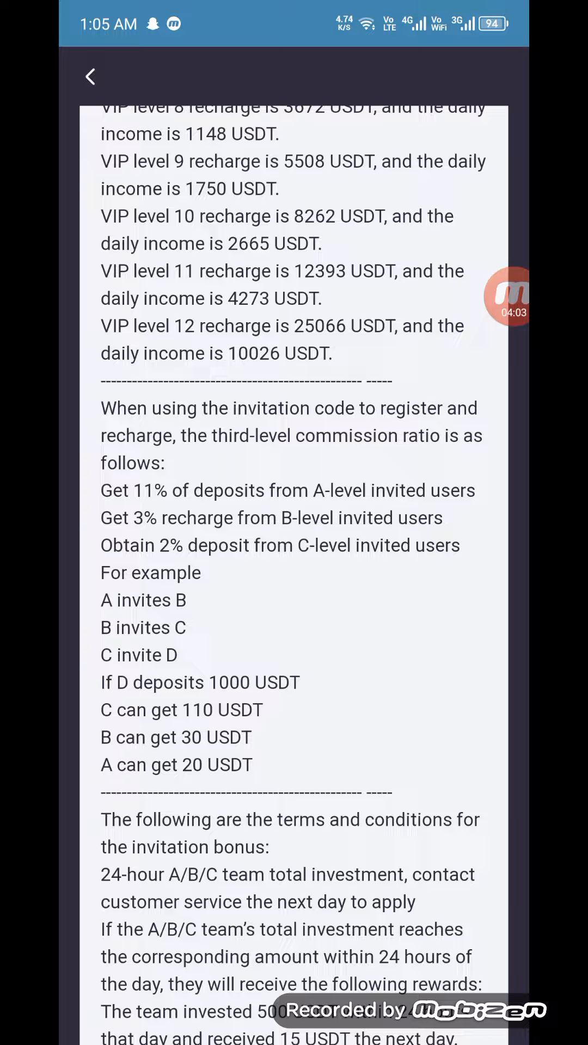
scroll(down, 3)
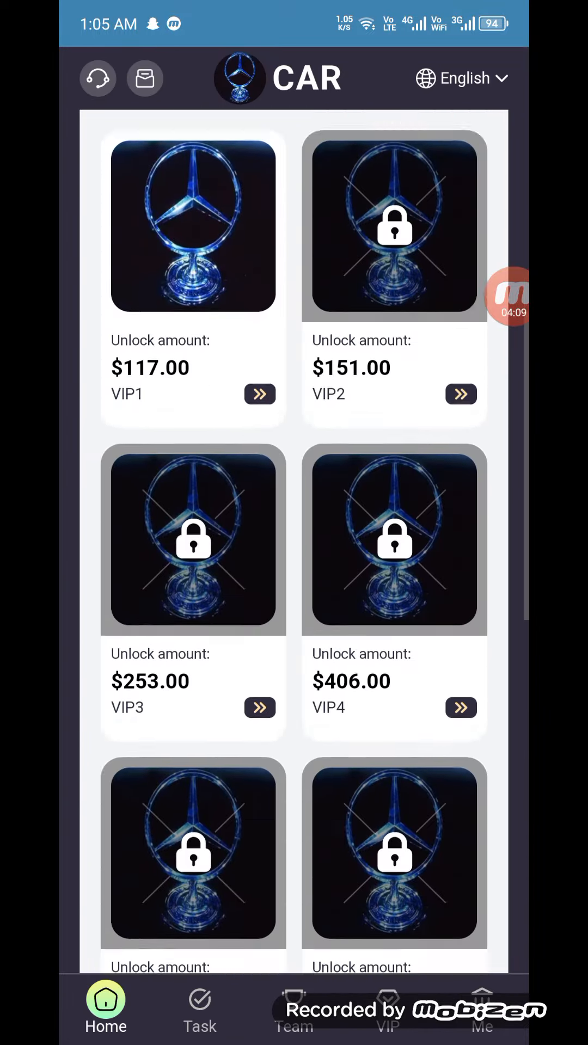
scroll(down, 3)
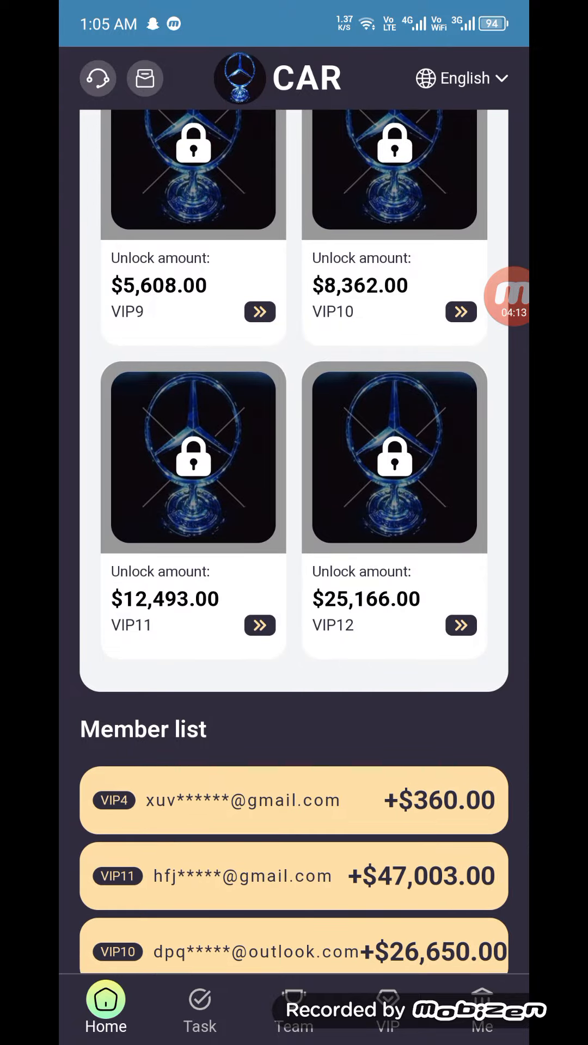
scroll(down, 3)
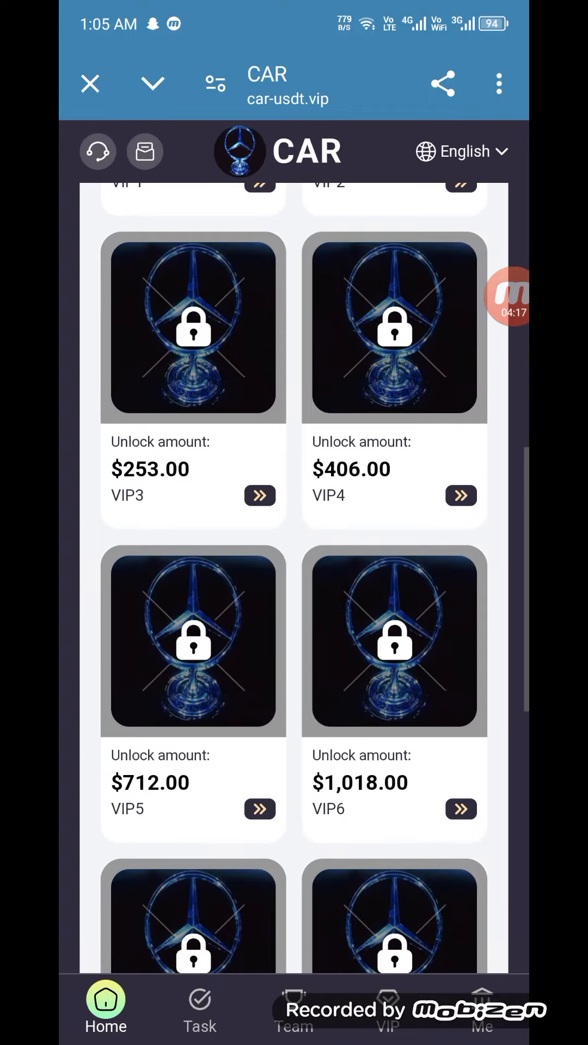
click(97, 152)
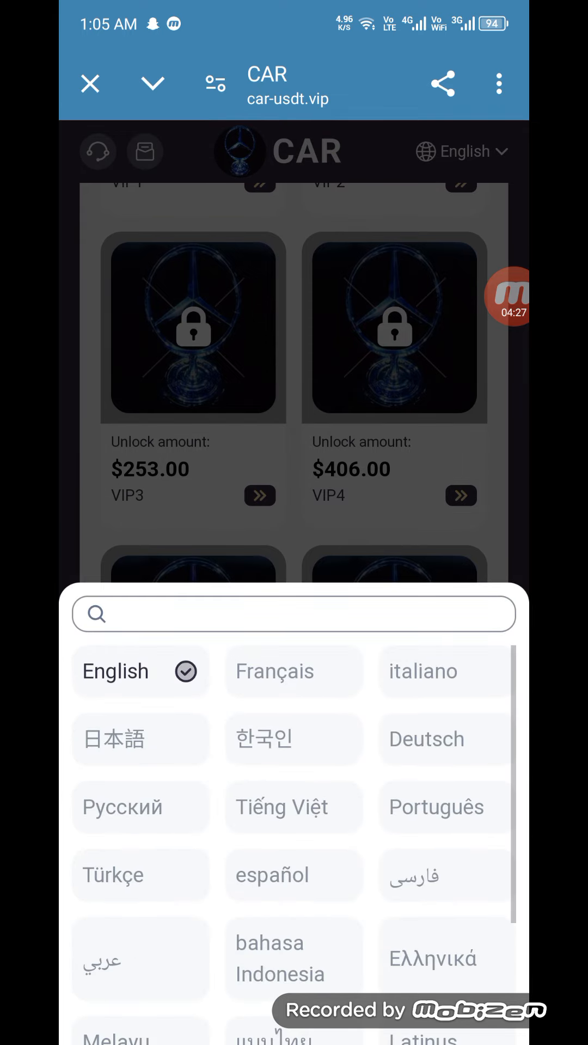
scroll(down, 3)
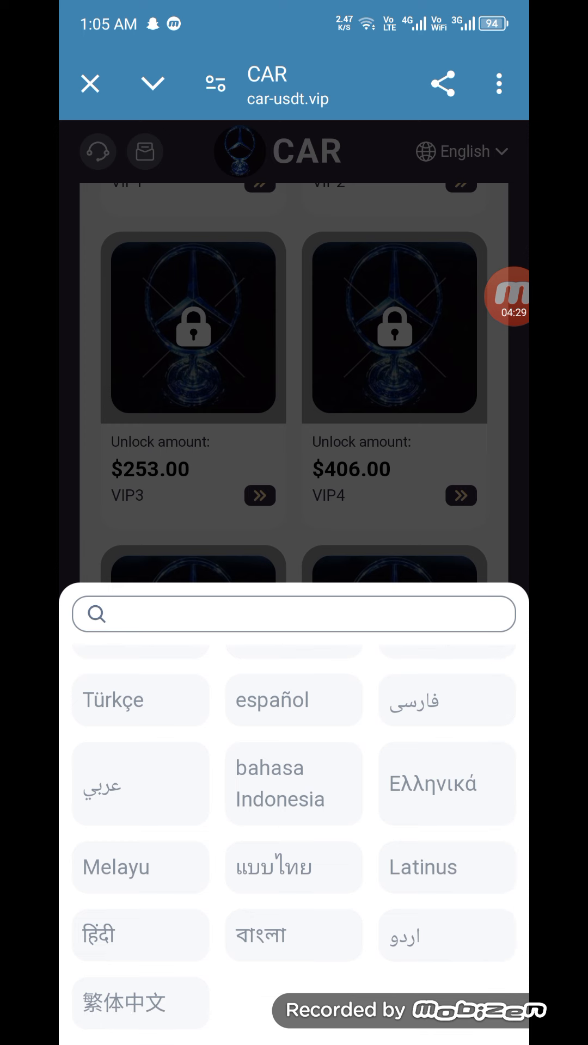
scroll(down, 3)
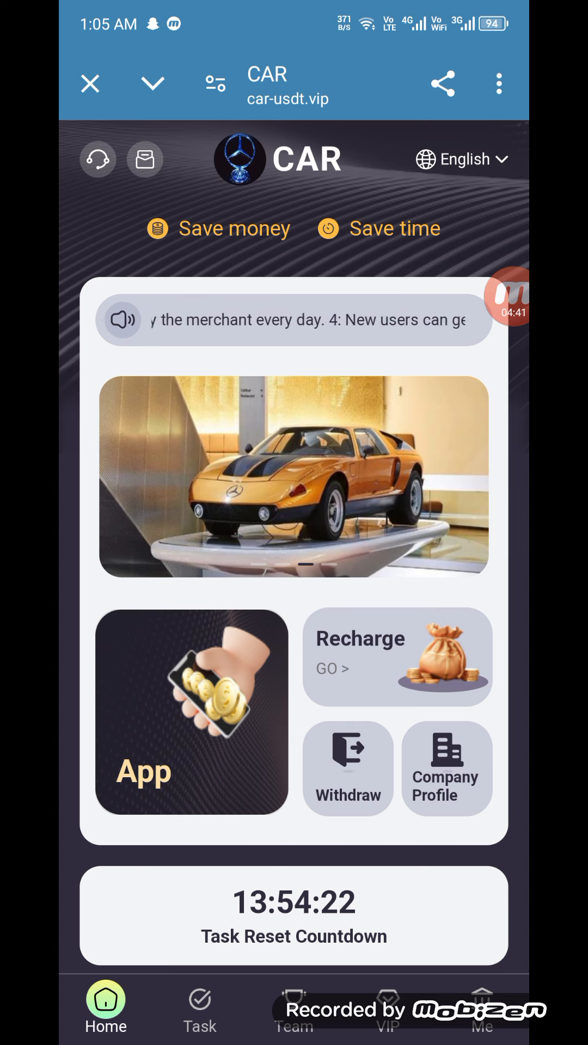
Step: Withdraw 5 USDT to the Tron address with the password, then return to Home
click(347, 768)
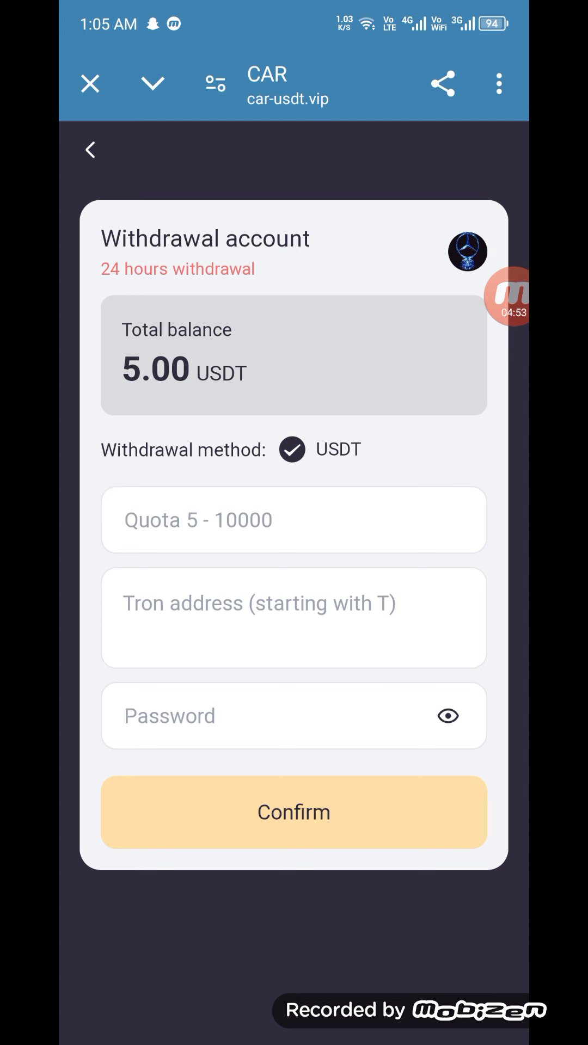
click(293, 520)
text(5)
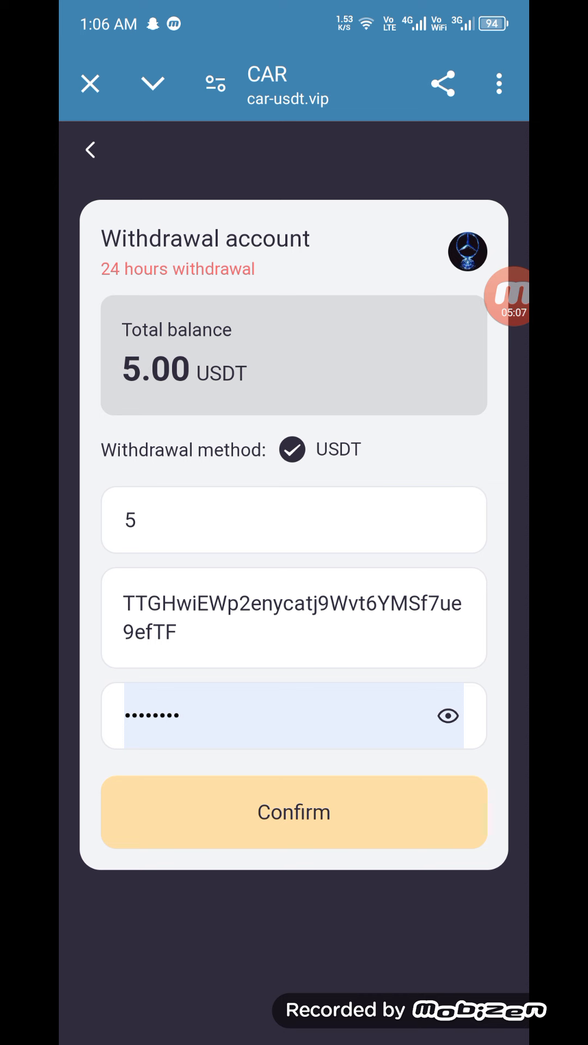
click(294, 812)
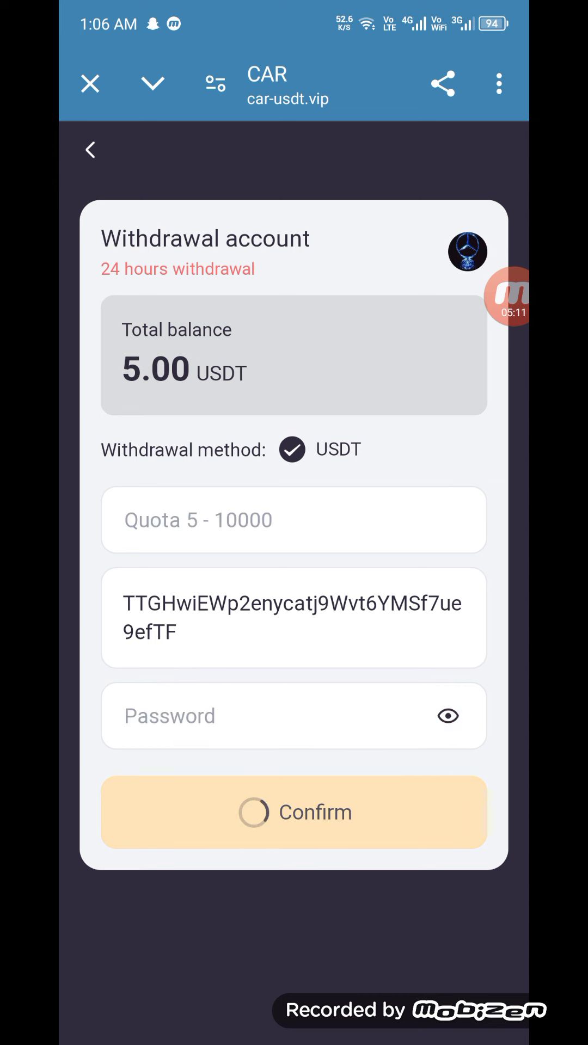
click(293, 813)
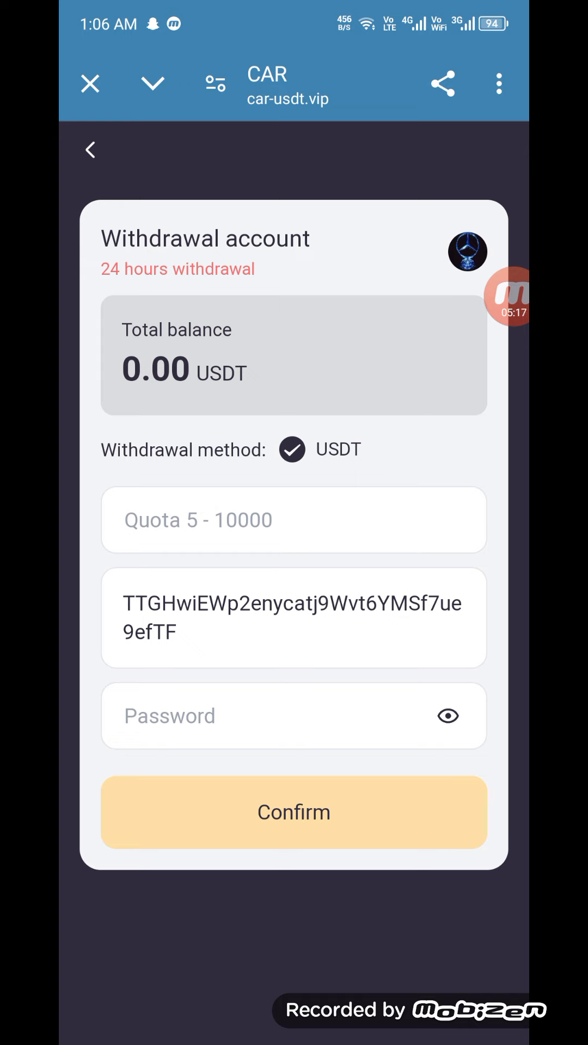
click(89, 150)
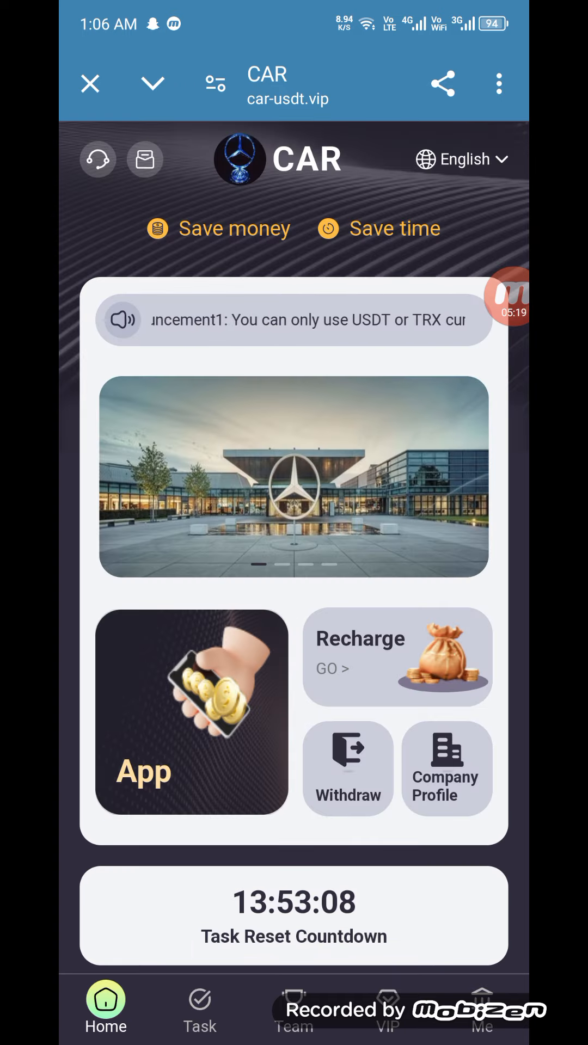
Step: Scroll the home page, then view the Me page showing 117.00 USDT and VIP1
scroll(down, 3)
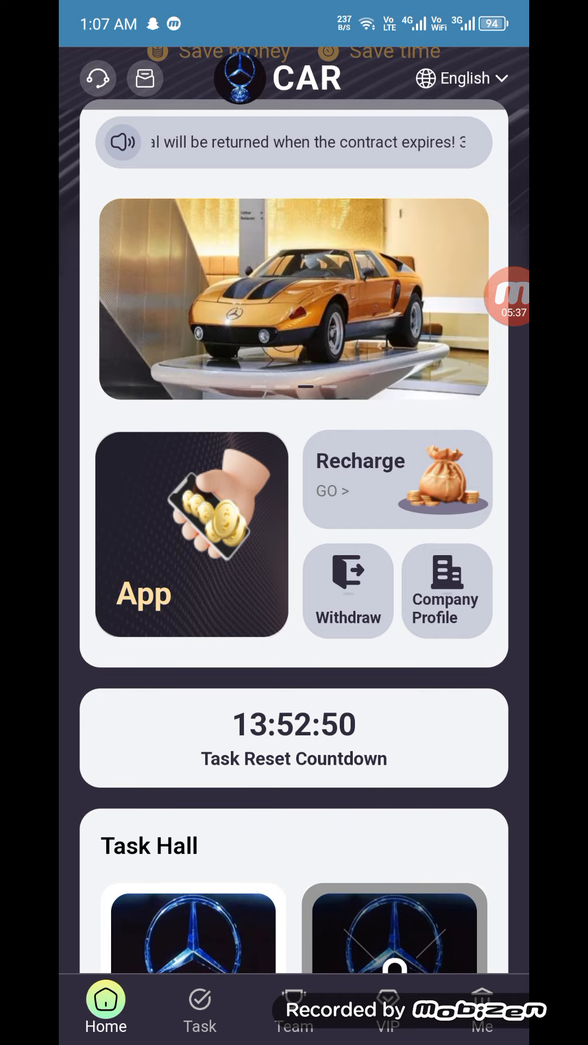
scroll(down, 3)
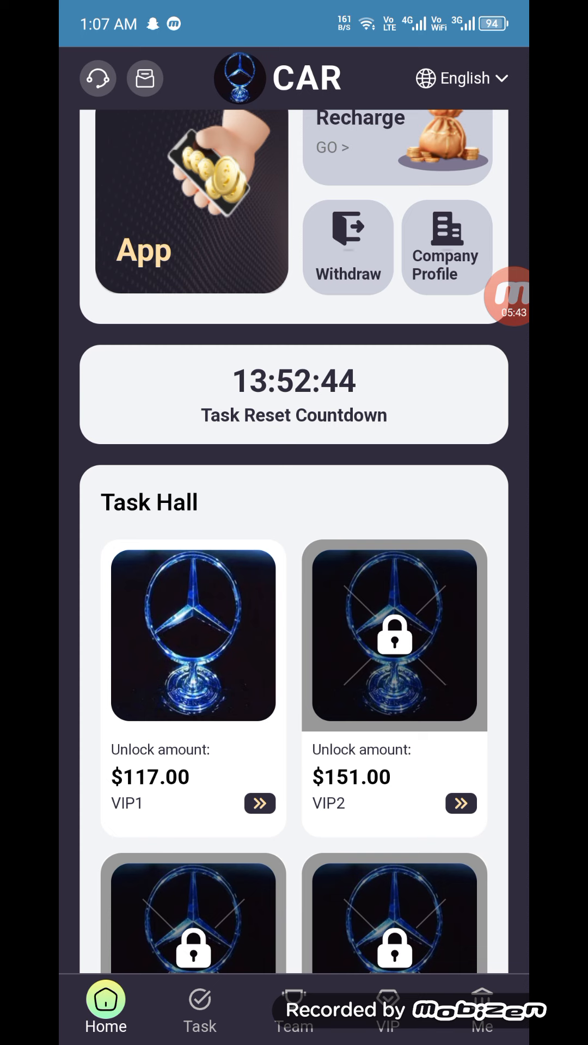
scroll(down, 3)
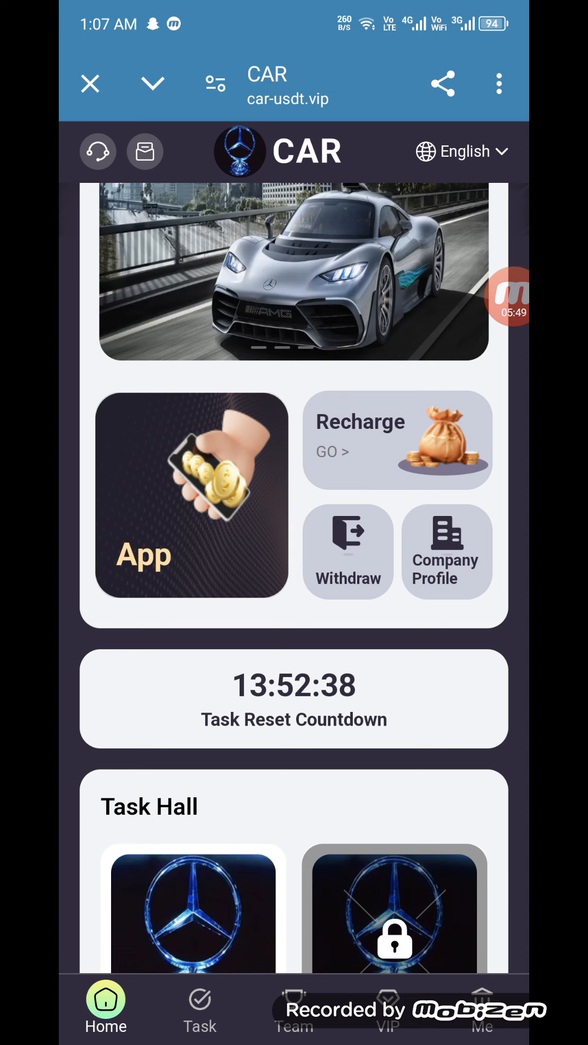
click(488, 1011)
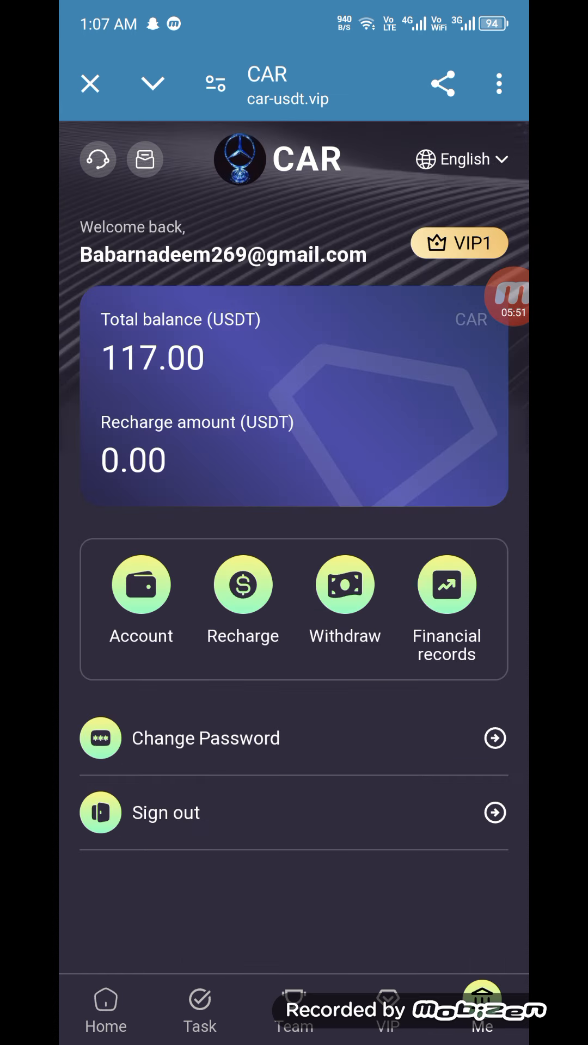